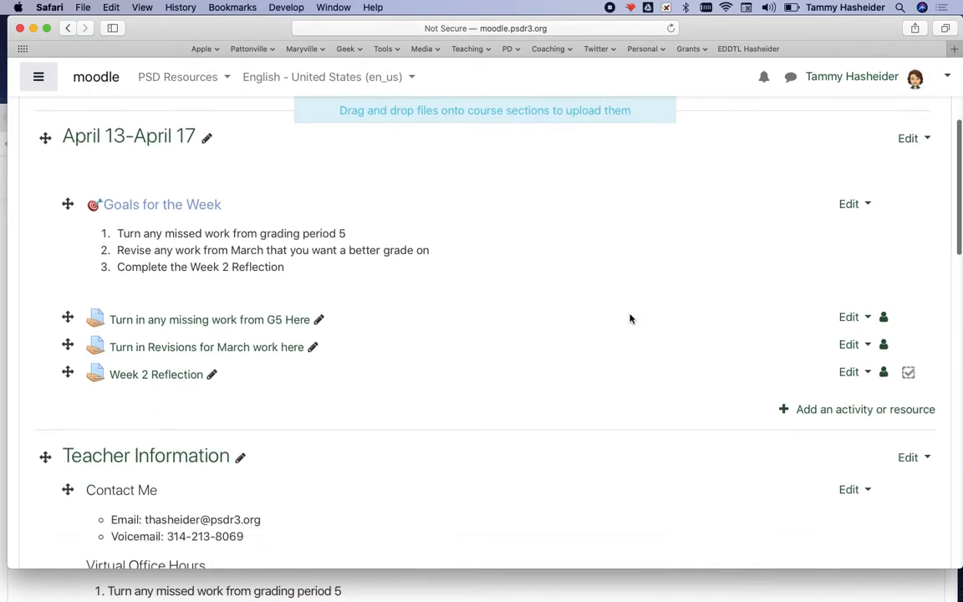
Add a new Chat activity to the Teacher Information section.
scroll("down", 3)
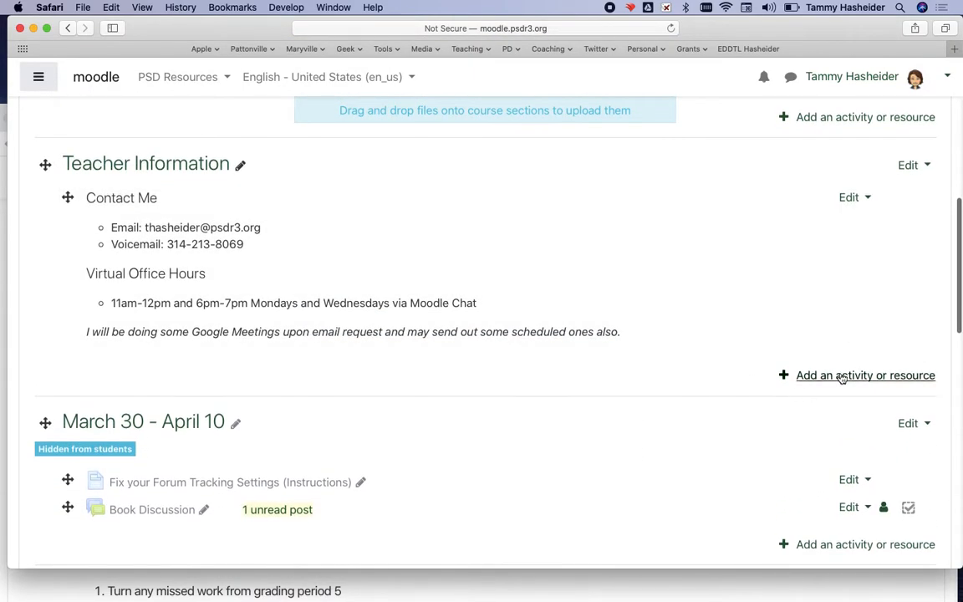
left_click(866, 375)
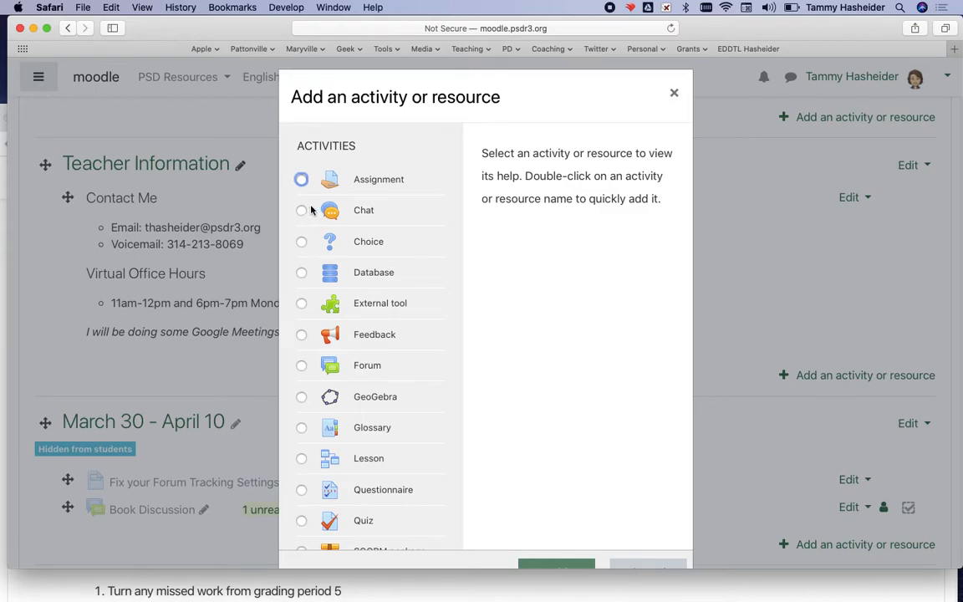
left_click(301, 210)
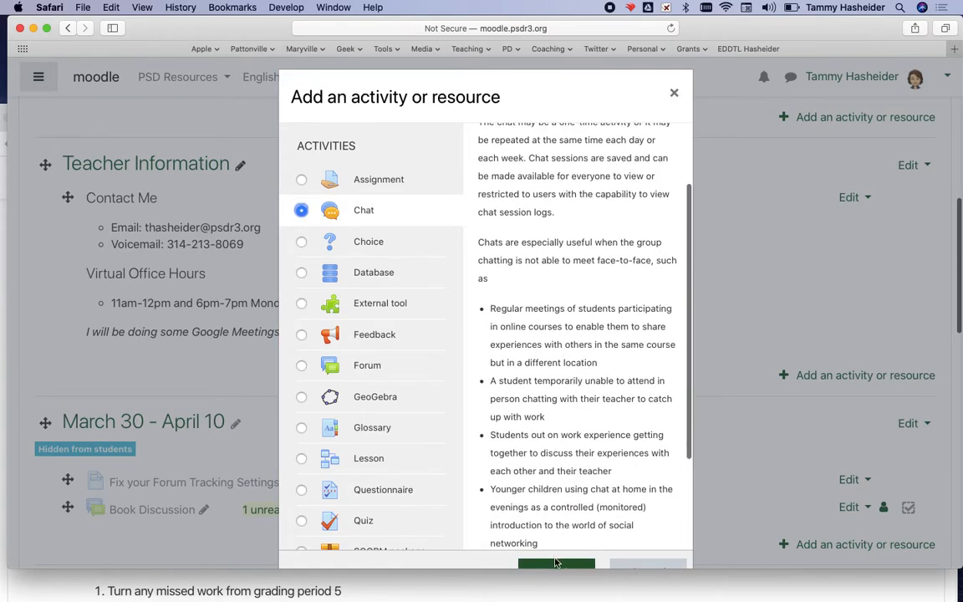
left_click(557, 565)
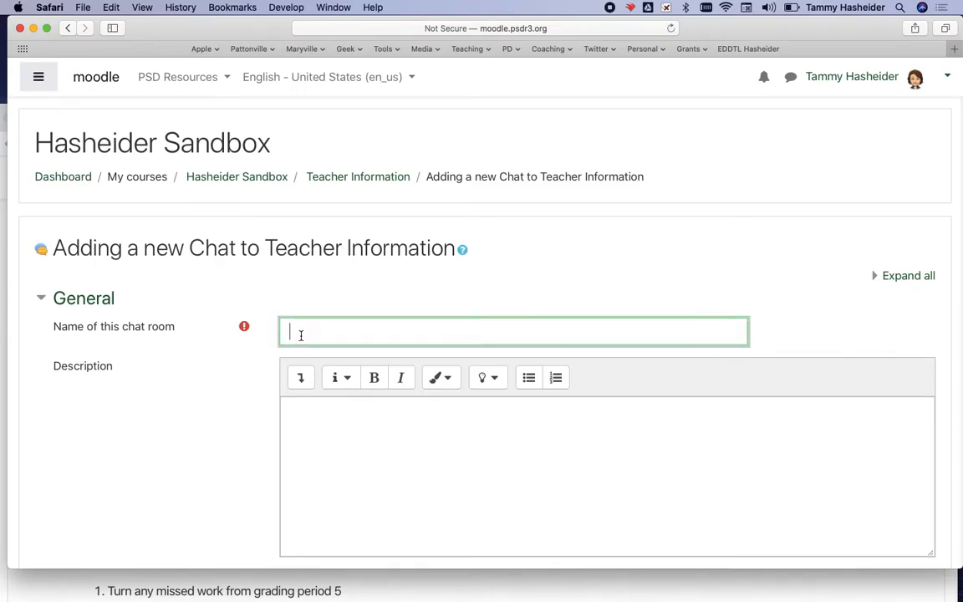
Name the chat 'Virtual Chat Room' and keep 'Don't publish any chat times'.
type("Virtual")
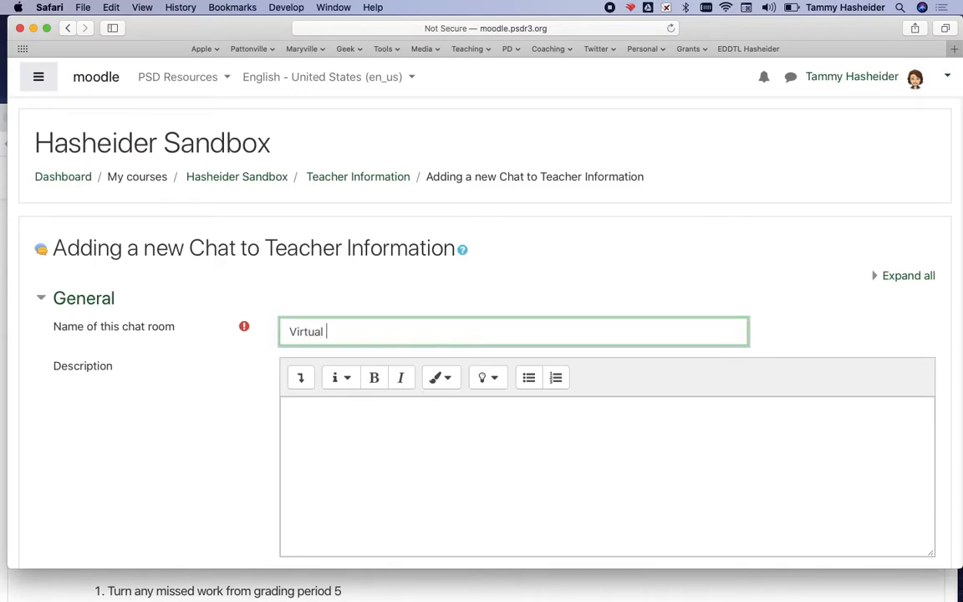
type("Chat Room")
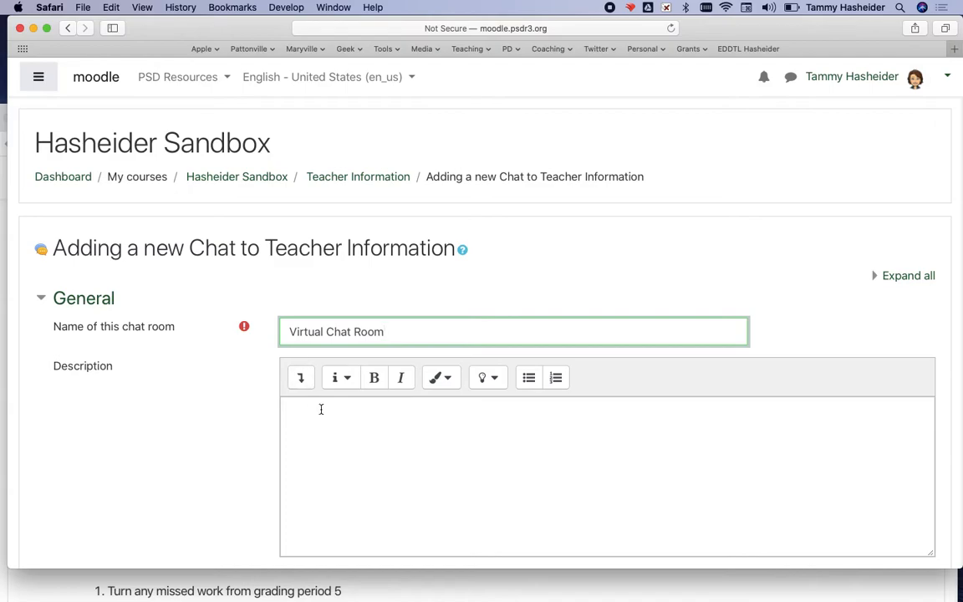
scroll("down", 3)
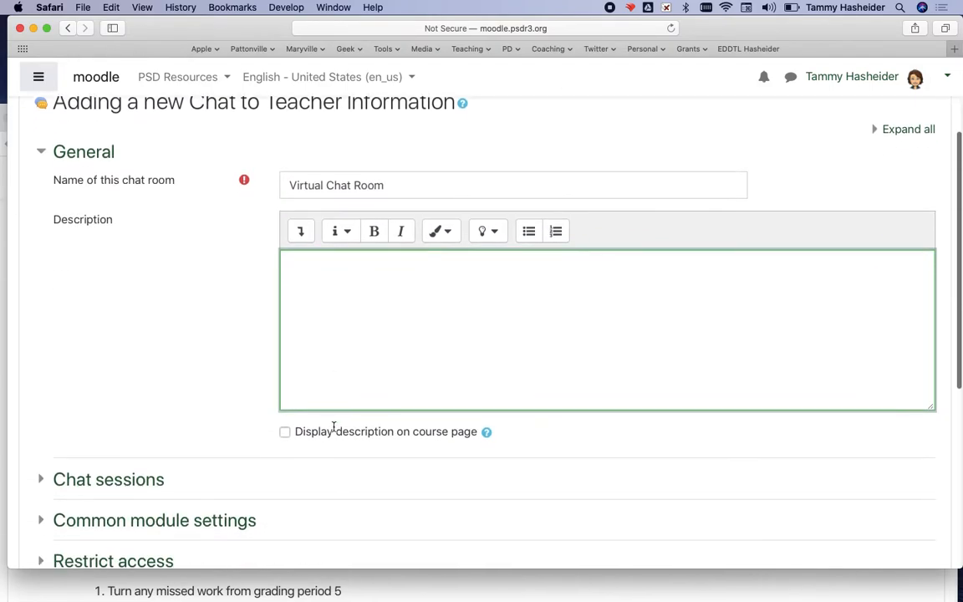
scroll("down", 3)
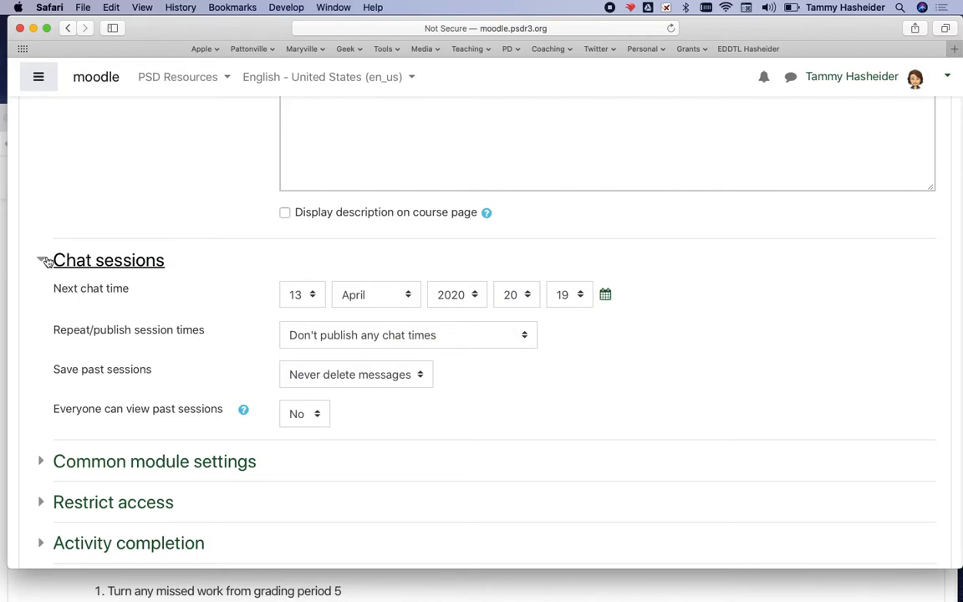
left_click(408, 335)
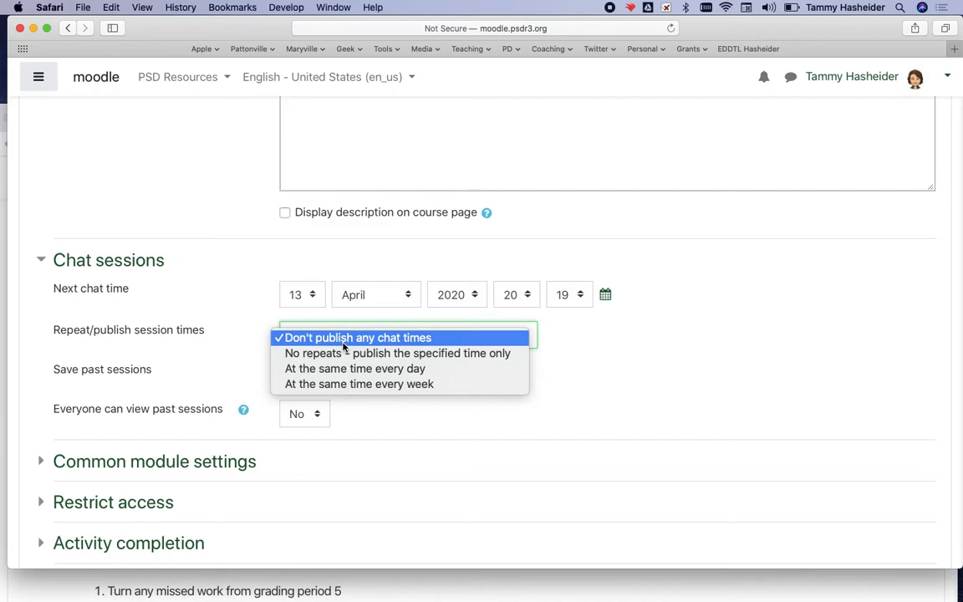
mouse_move(606, 409)
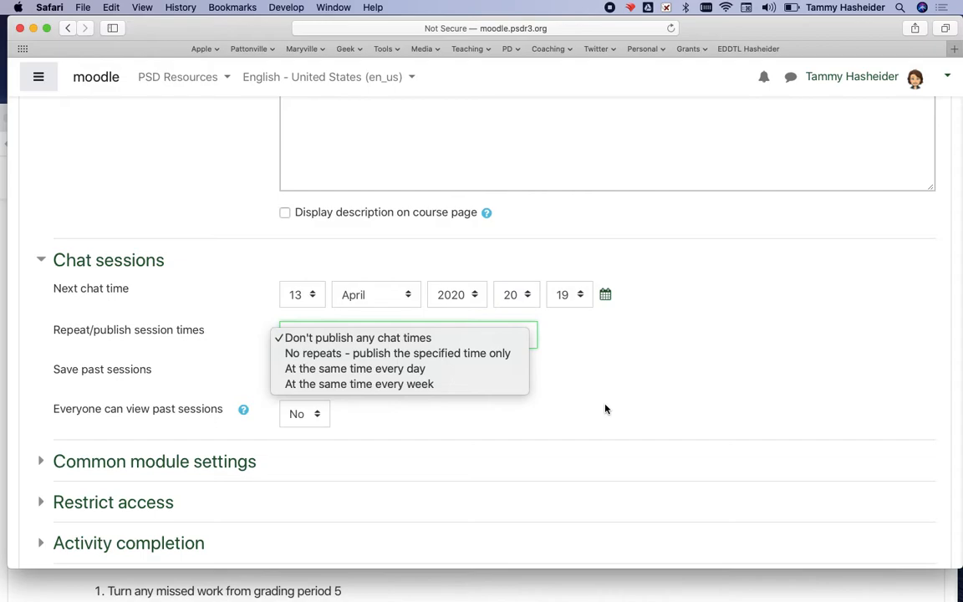
left_click(356, 337)
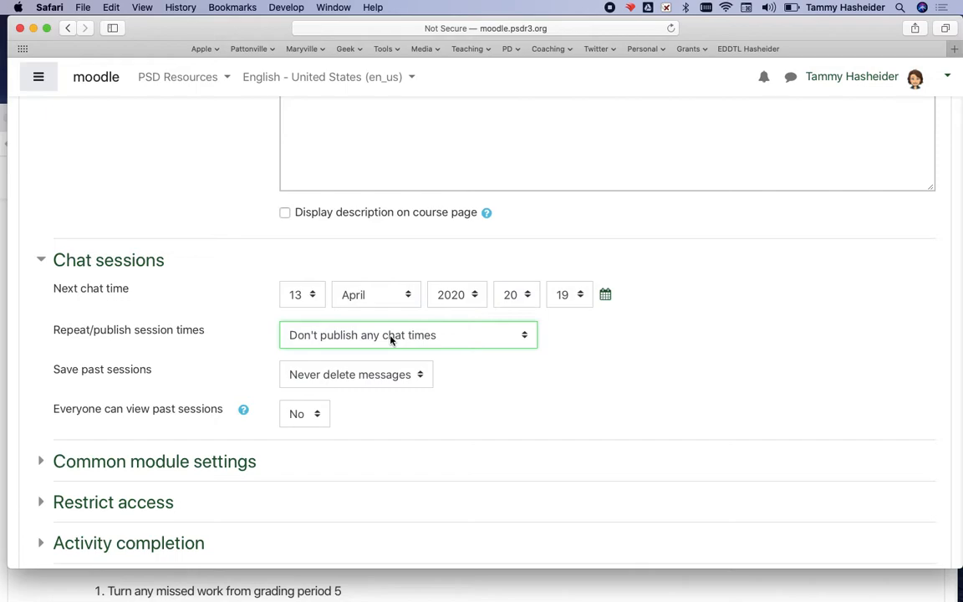
scroll("down", 3)
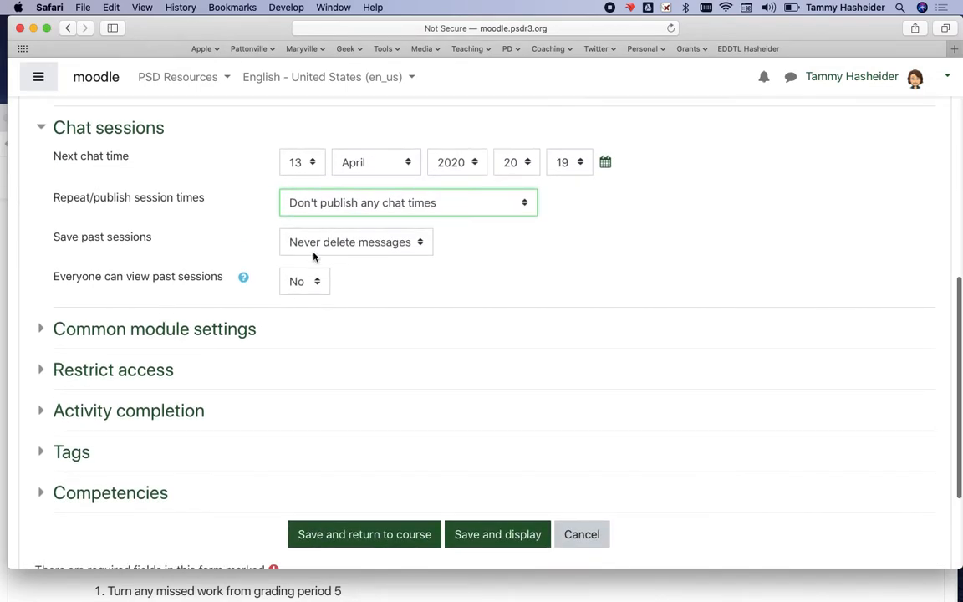
mouse_move(88, 325)
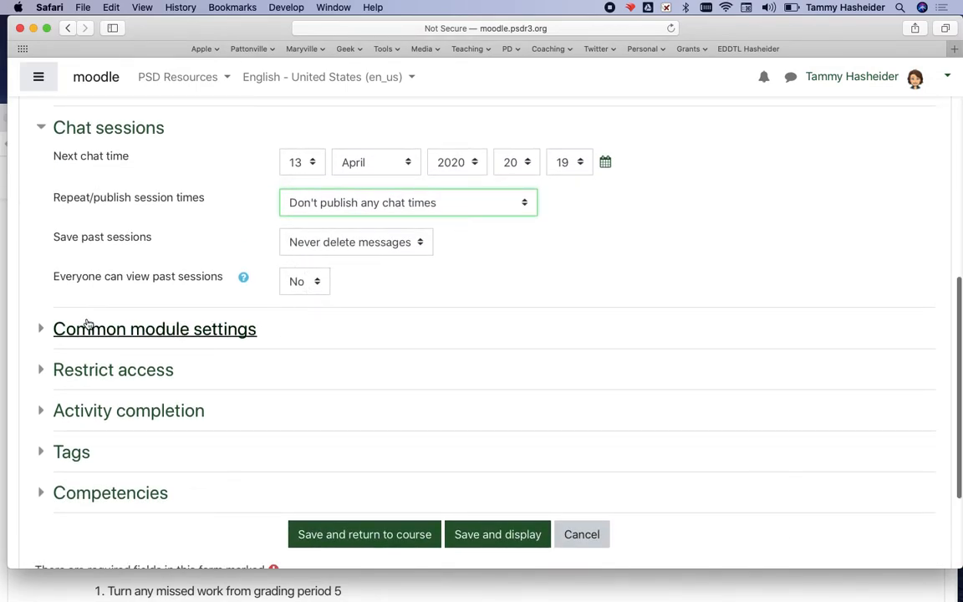
Add no access restriction, set completion to 'Do not indicate activity completion', and save.
left_click(112, 369)
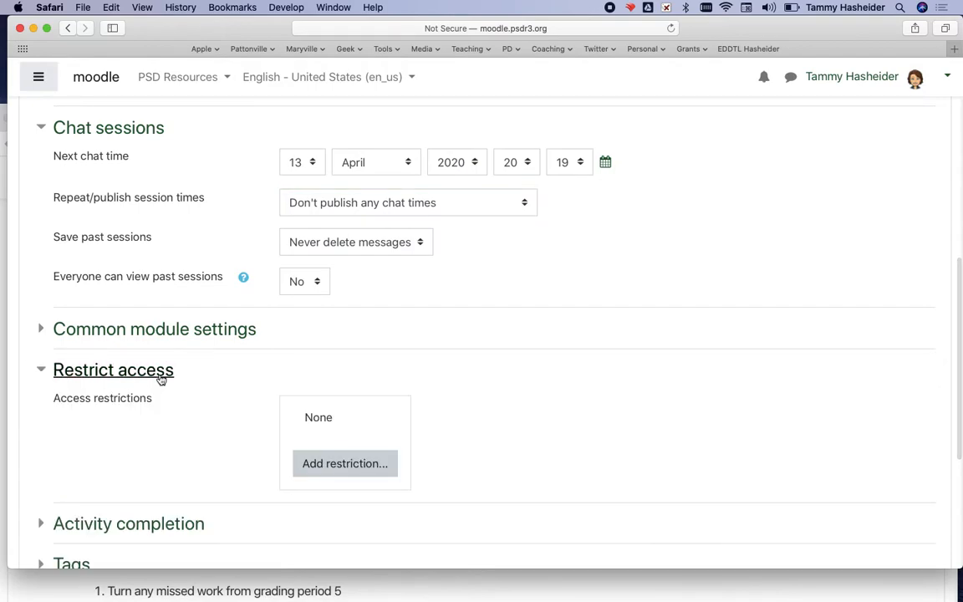
left_click(344, 463)
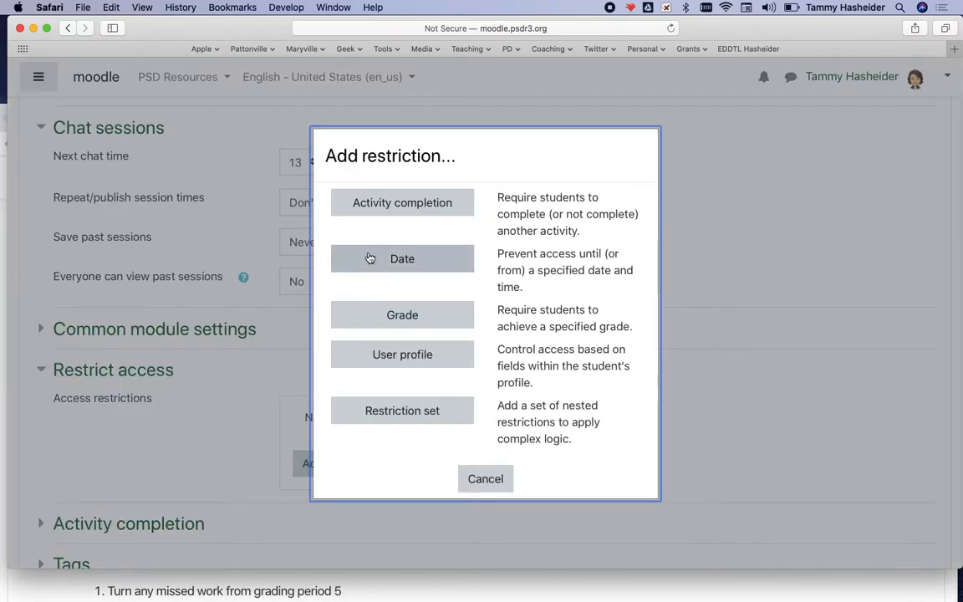
left_click(485, 478)
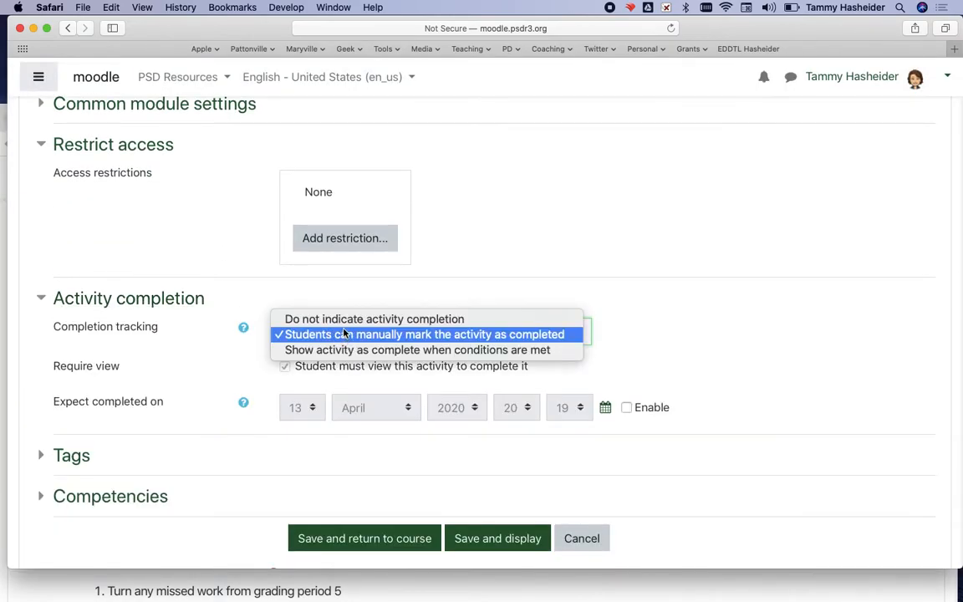
left_click(374, 319)
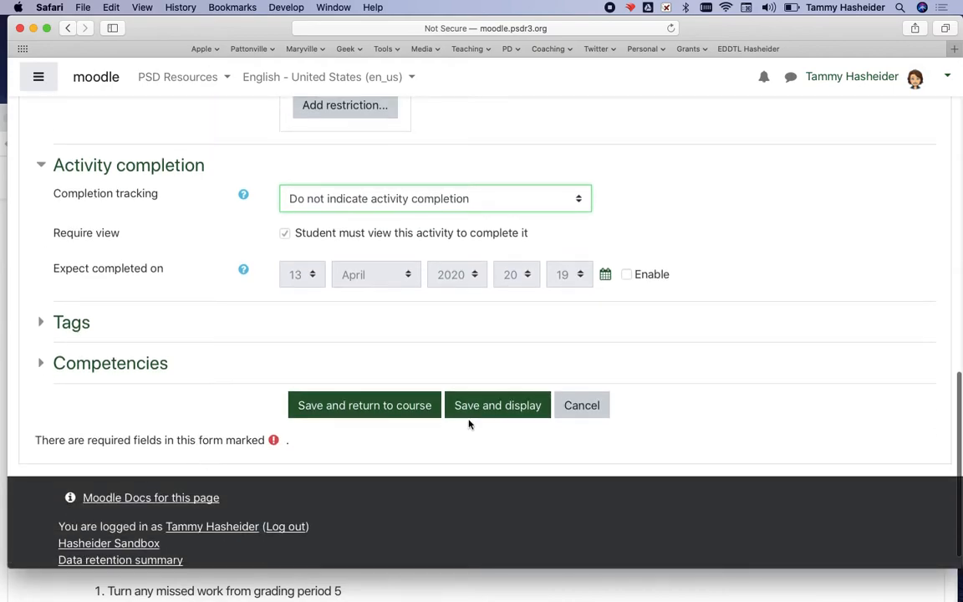
left_click(497, 405)
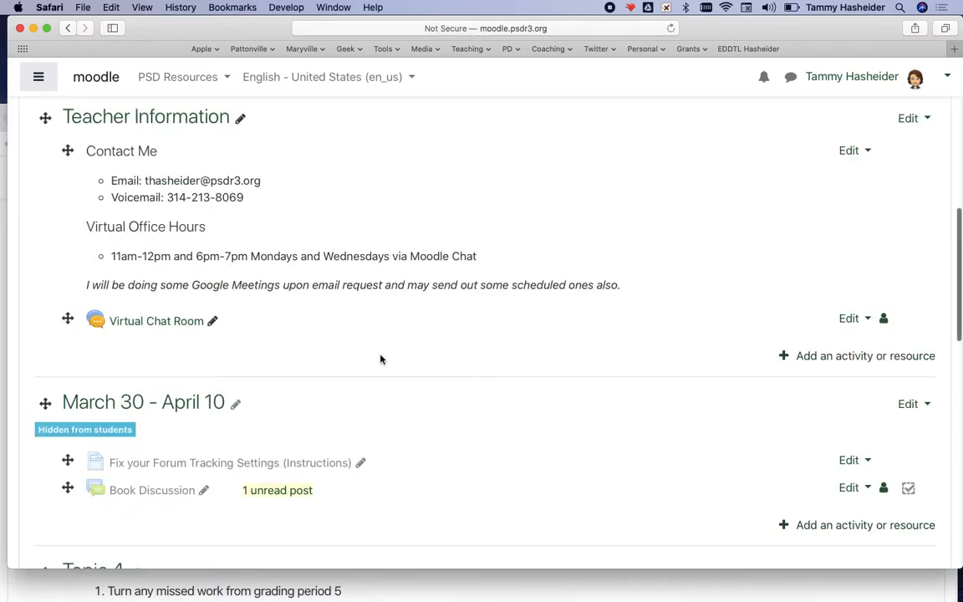
mouse_move(871, 326)
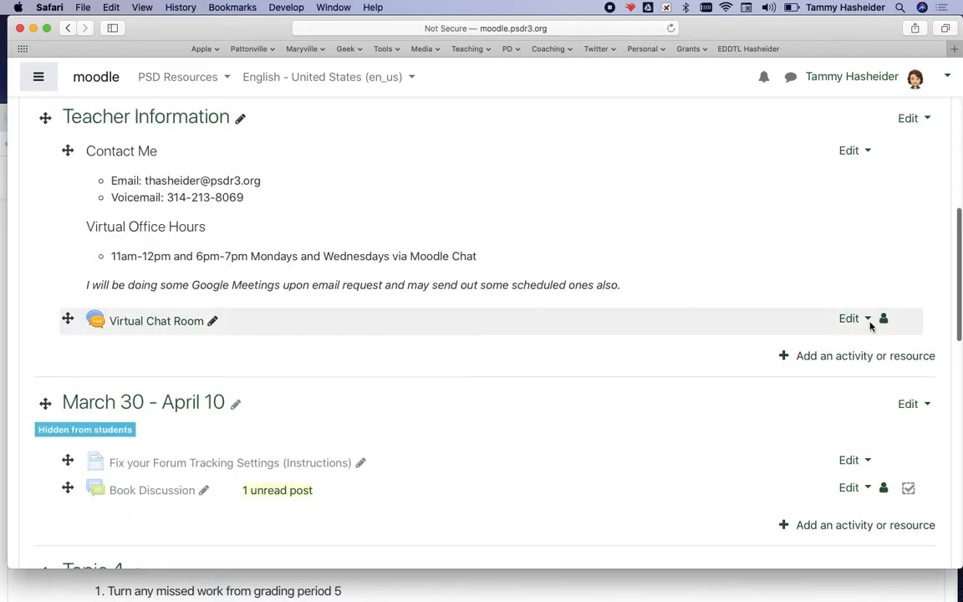
Hide Virtual Chat Room from its Edit menu, then make it visible again.
left_click(852, 318)
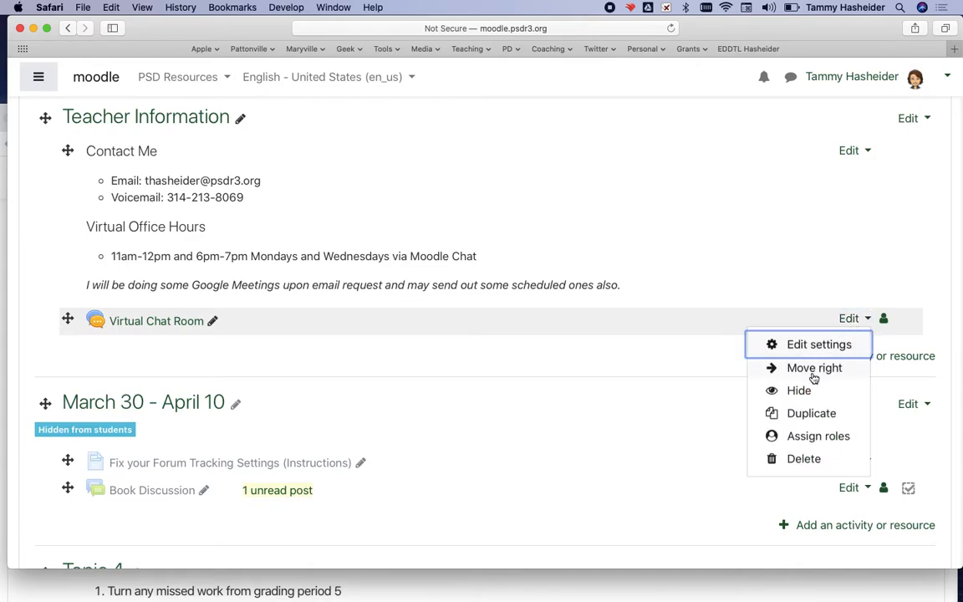
left_click(799, 390)
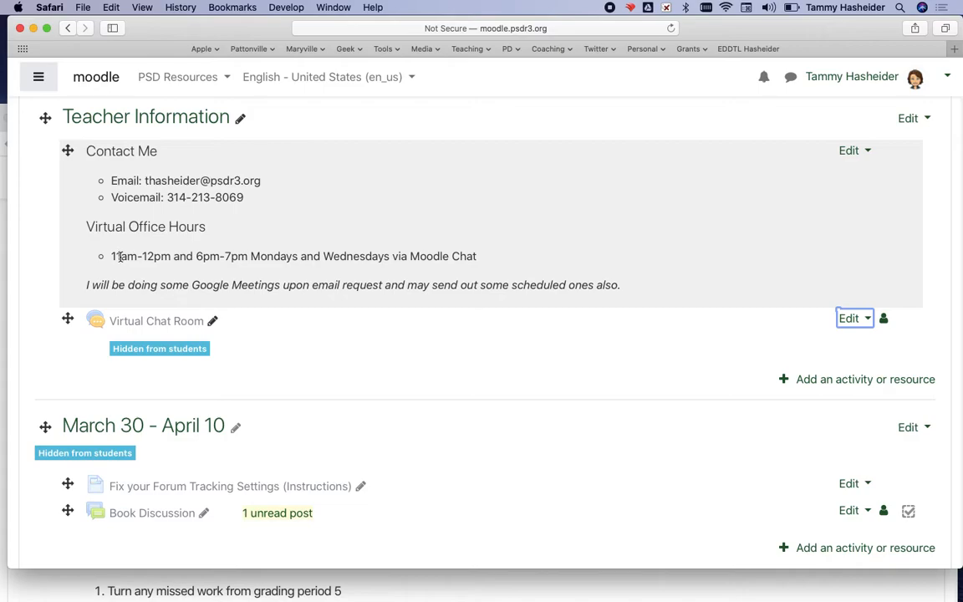
left_click(851, 318)
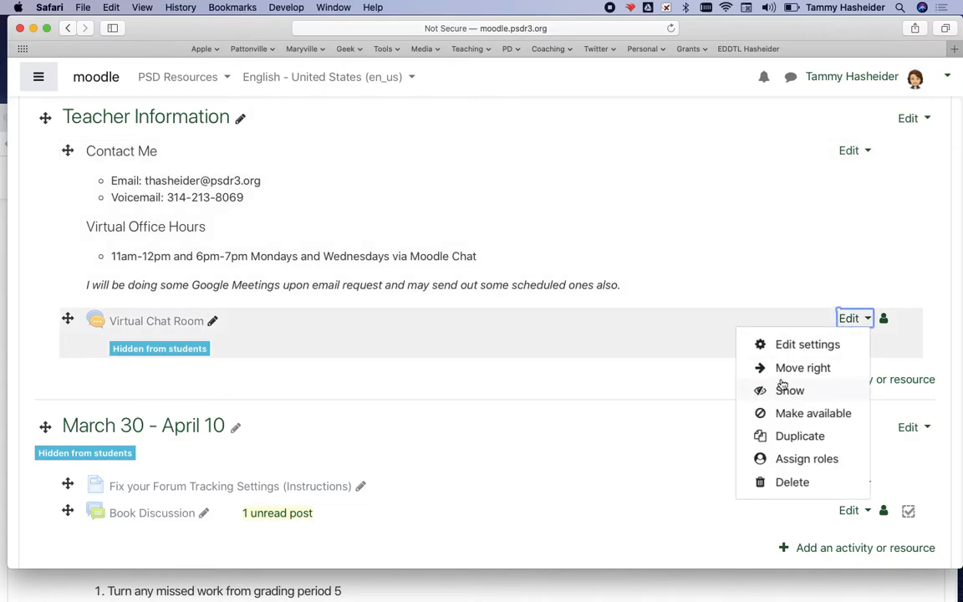
left_click(789, 389)
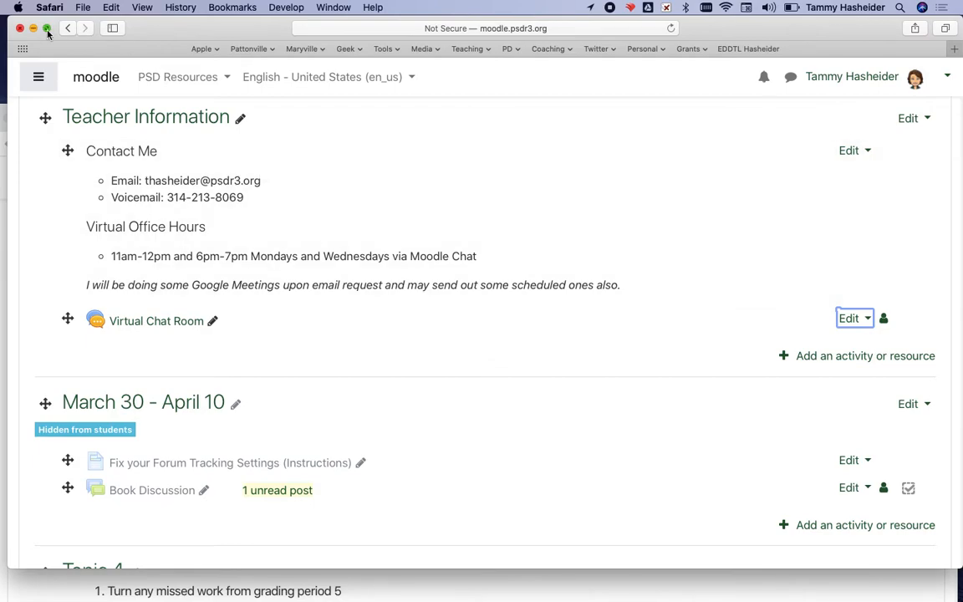
Tile the teacher's Safari window left of the student's Chrome, and open Virtual Chat Room.
left_click(47, 28)
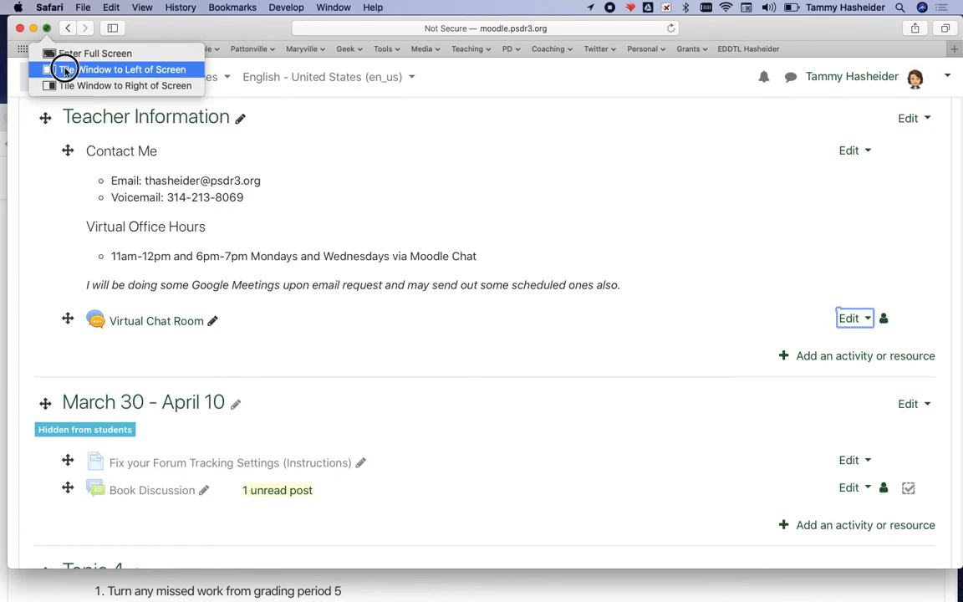
left_click(133, 69)
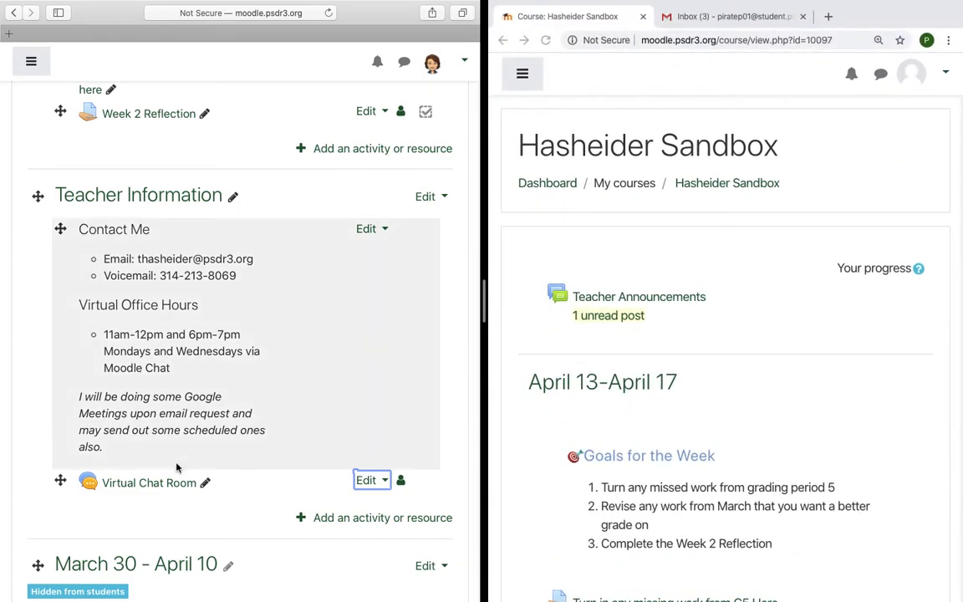
left_click(148, 482)
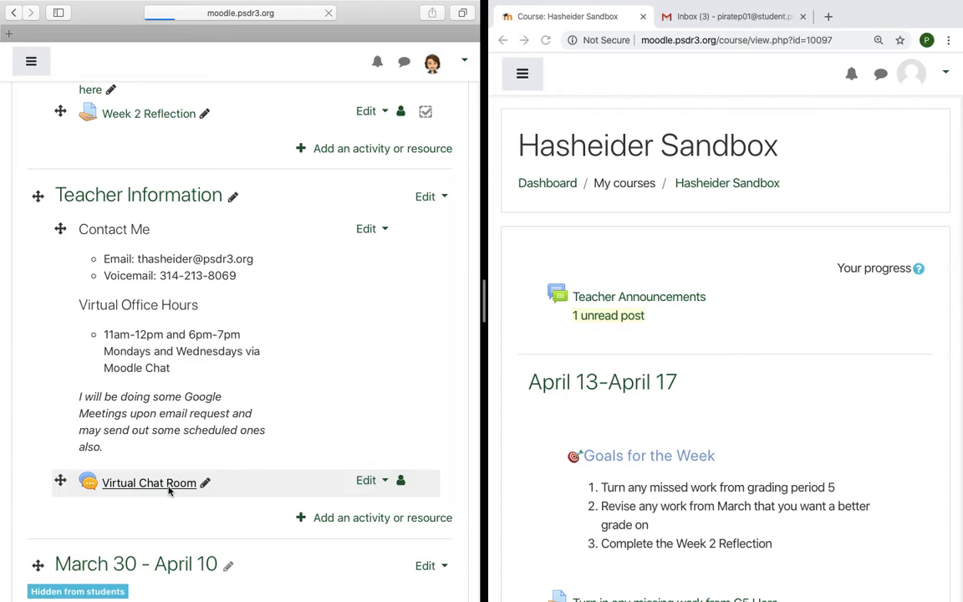
left_click(148, 482)
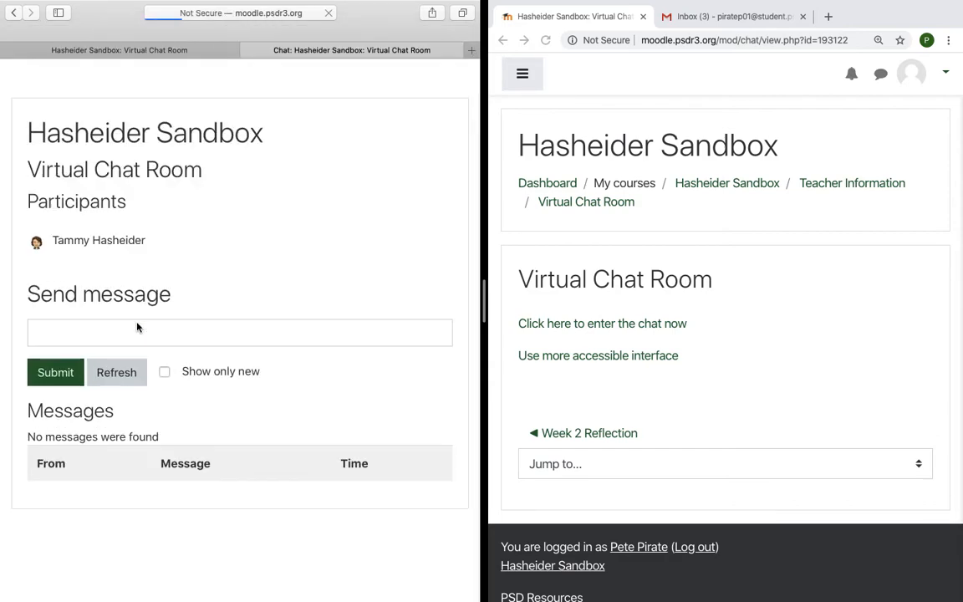
Send 'Hi Pete' as teacher, confirm it in the student's accessible chat view, and close that view.
left_click(602, 323)
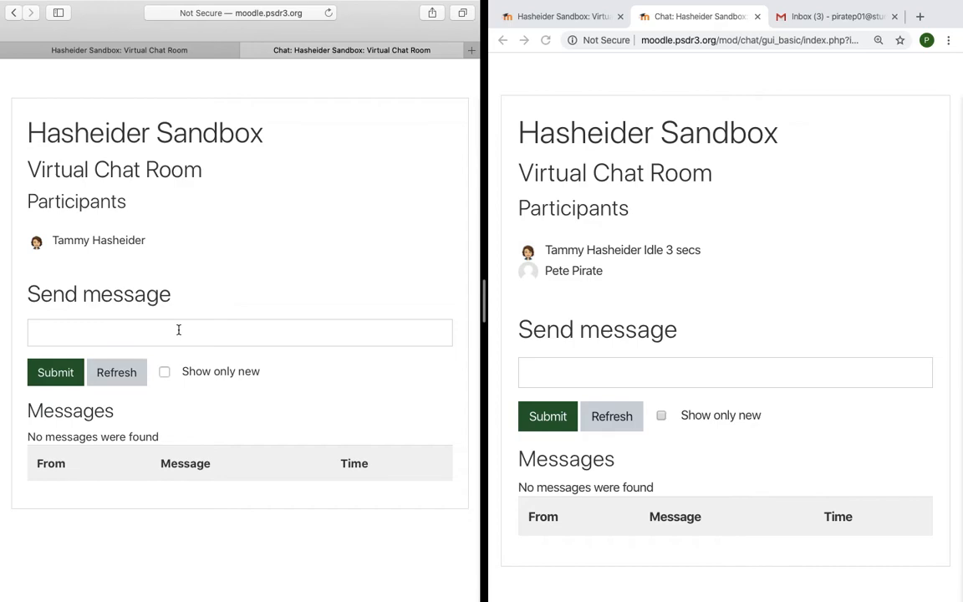
type("Hi Pete")
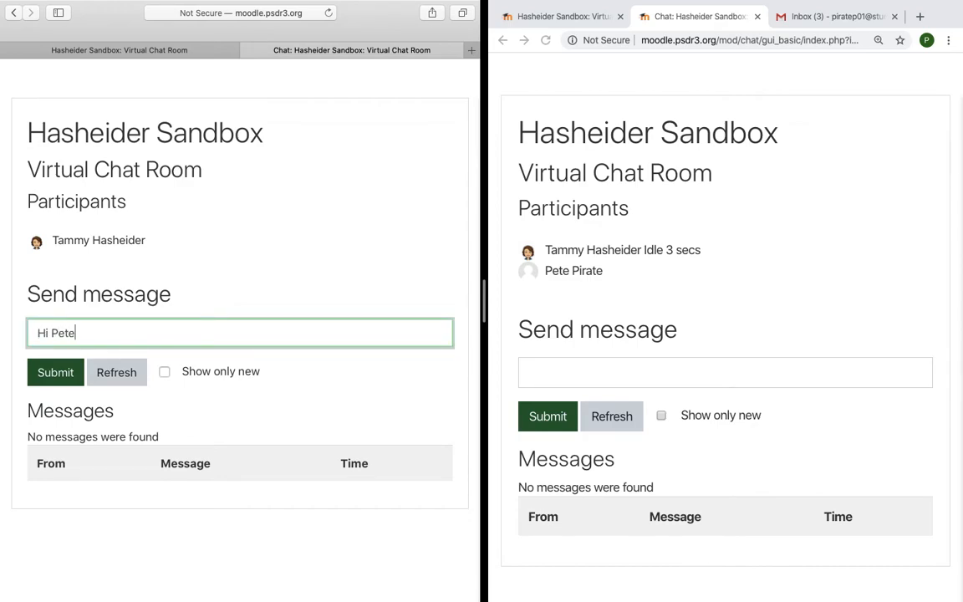
left_click(55, 372)
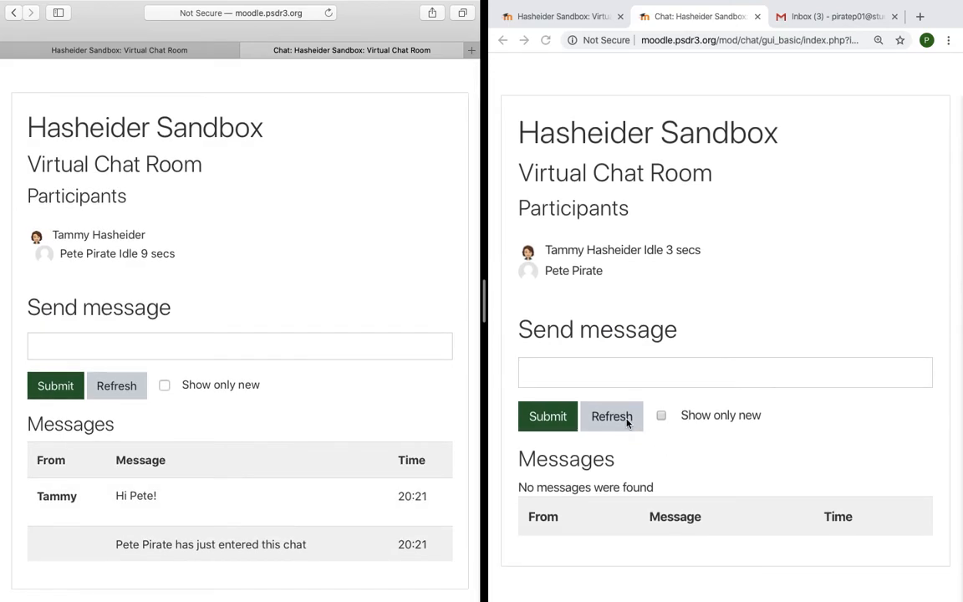
left_click(611, 416)
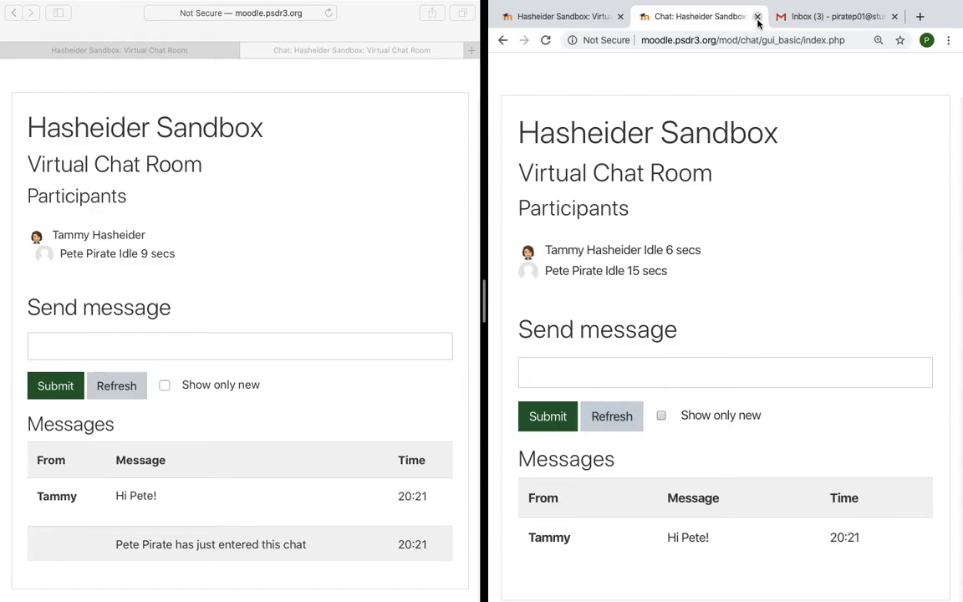
left_click(757, 16)
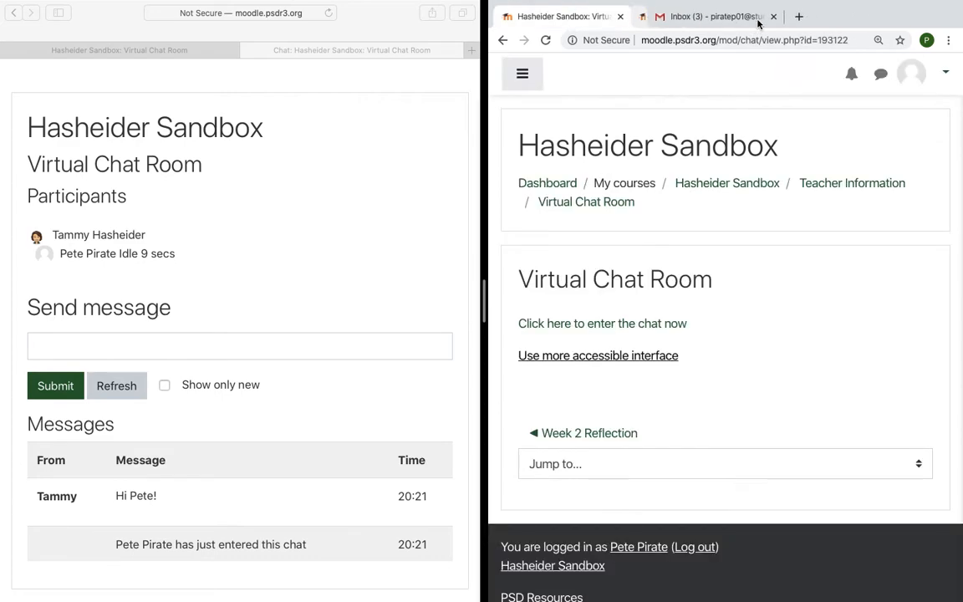
Post the student's question about this week's reflection, see it in the teacher's chat, and close both chats.
left_click(602, 324)
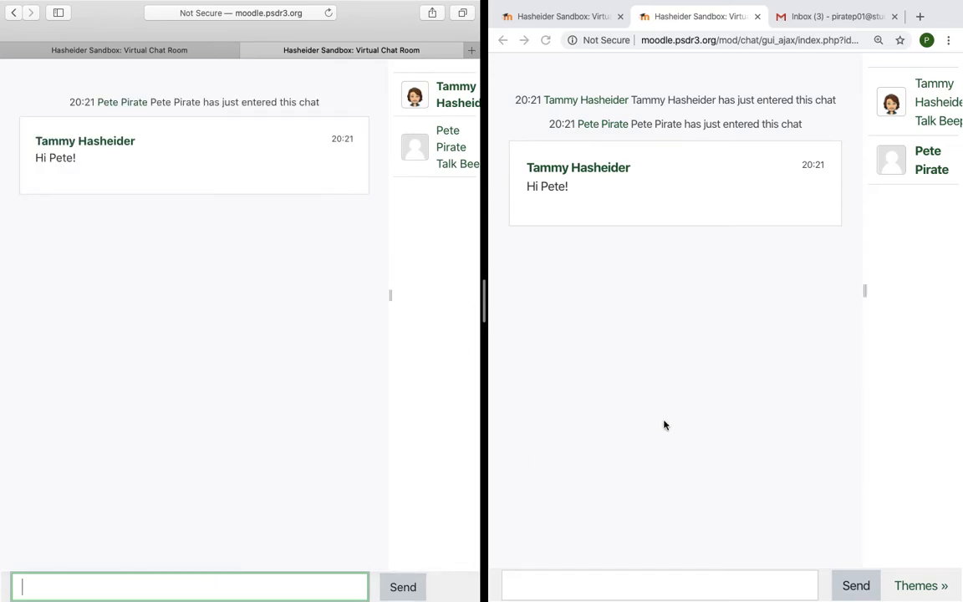
mouse_move(711, 306)
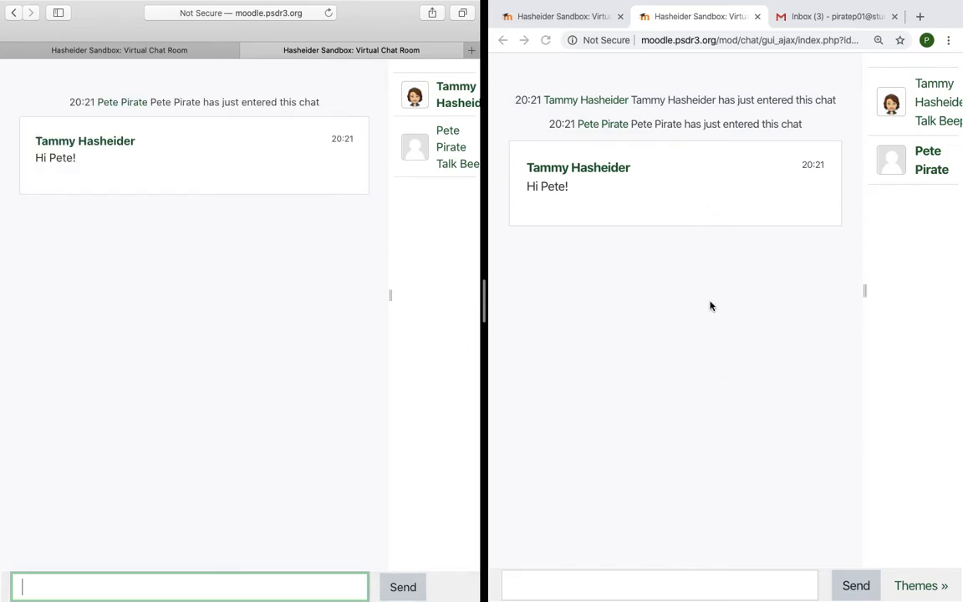
left_click(659, 586)
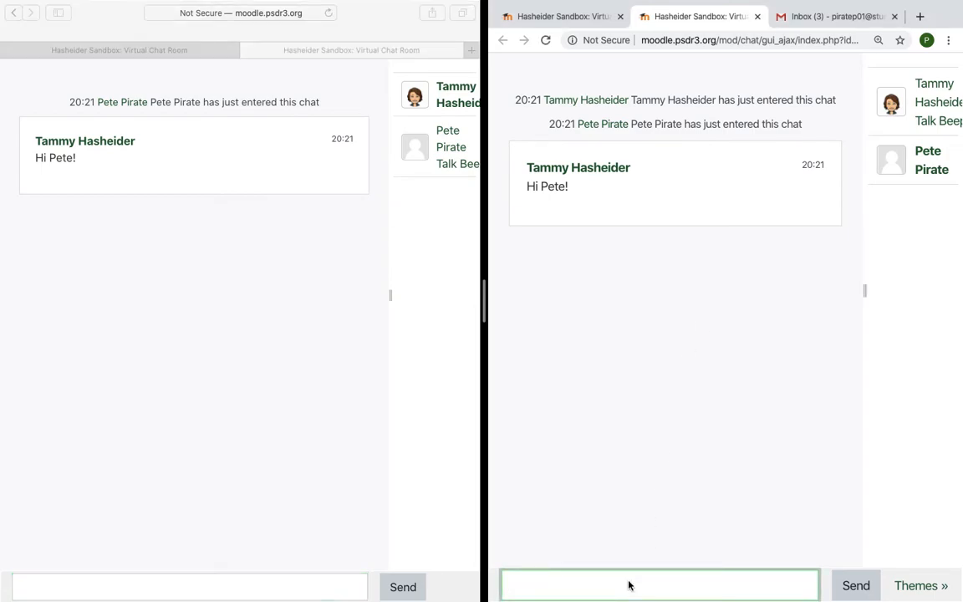
type("I have a")
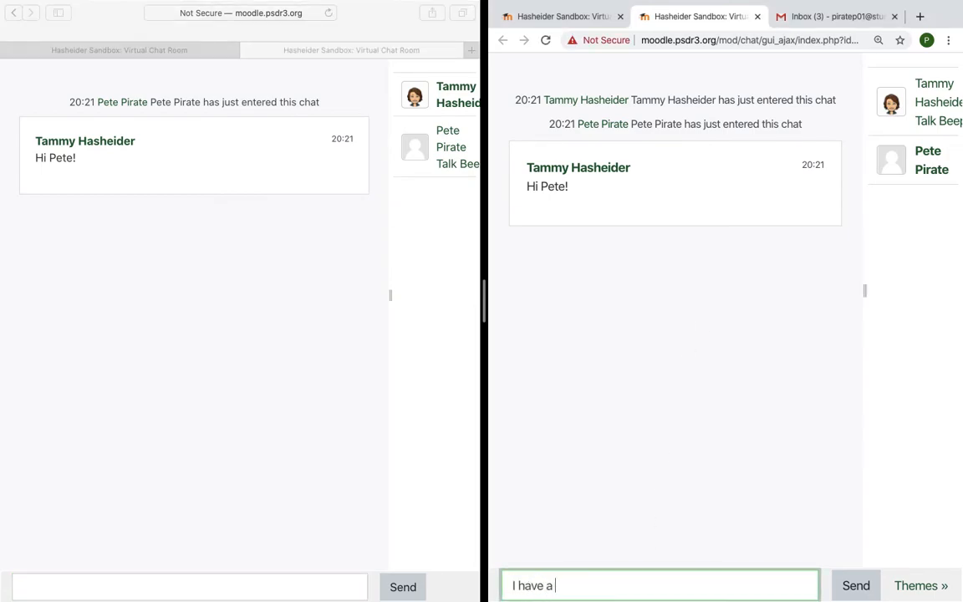
type("Questino about this")
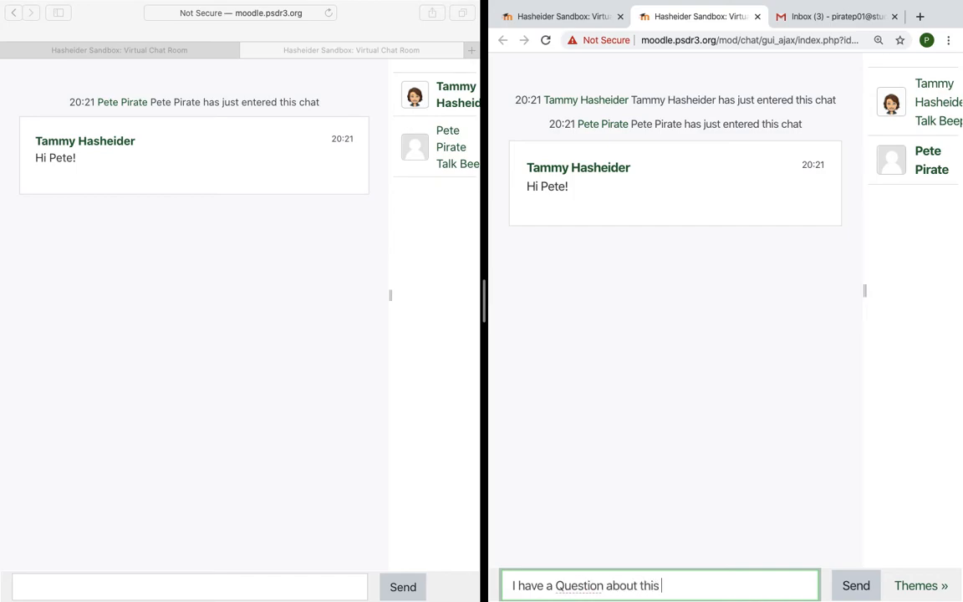
type("week's reflection")
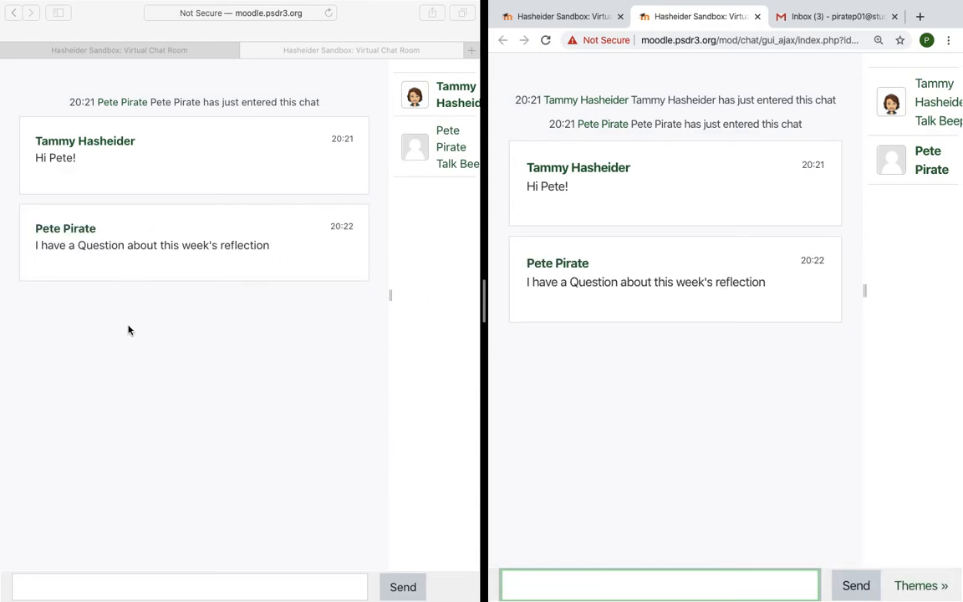
left_click(188, 587)
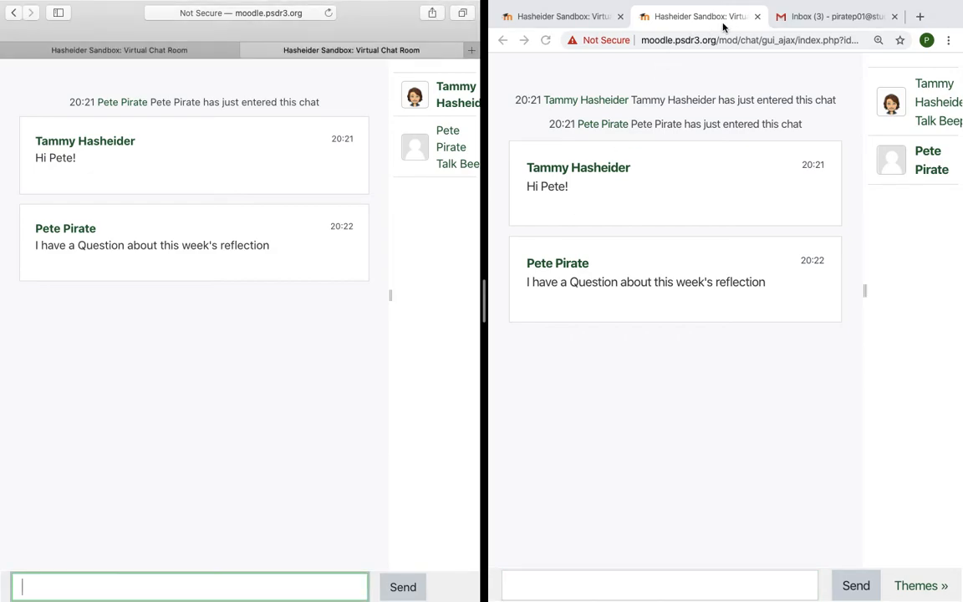
mouse_move(769, 19)
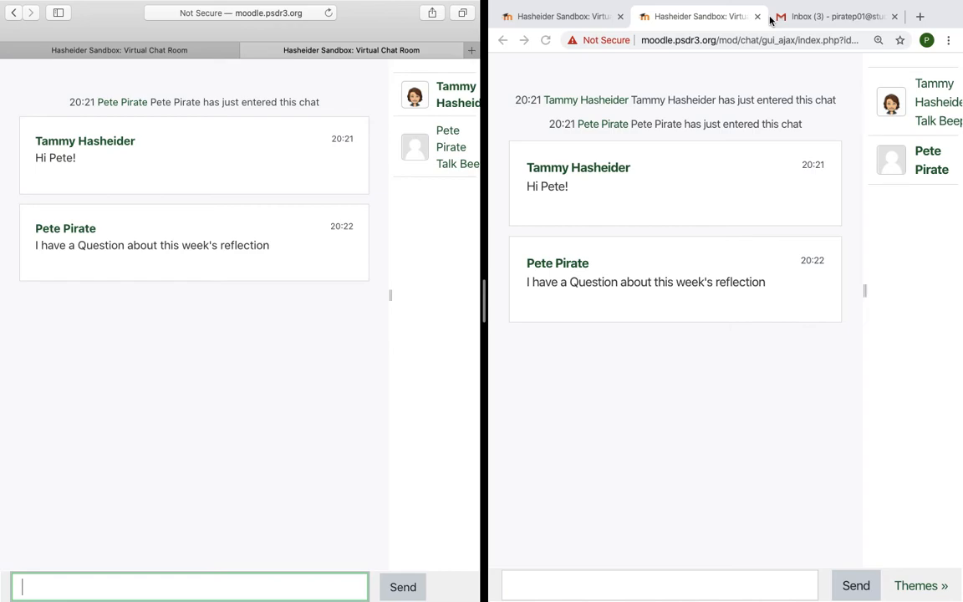
mouse_move(770, 21)
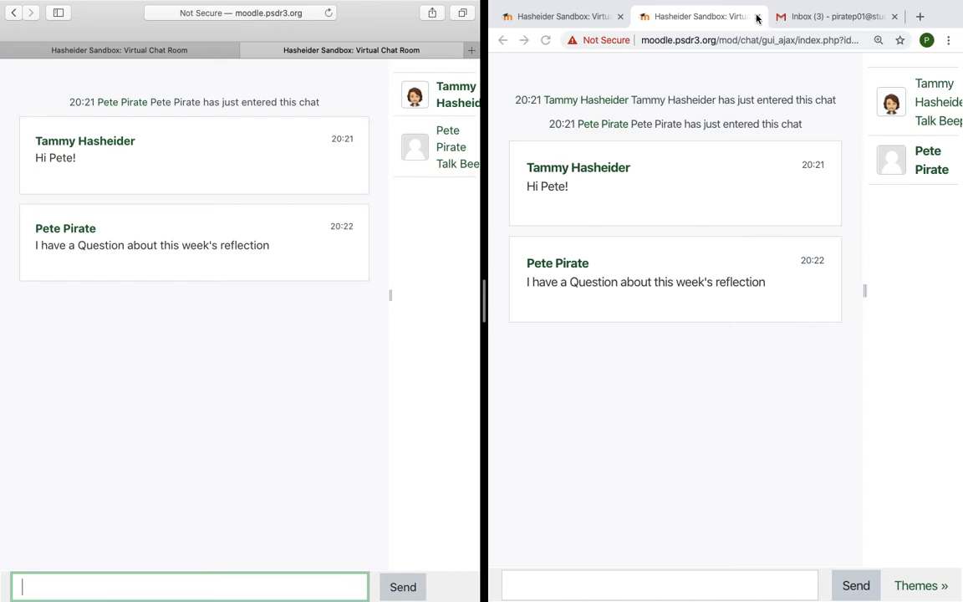
left_click(659, 585)
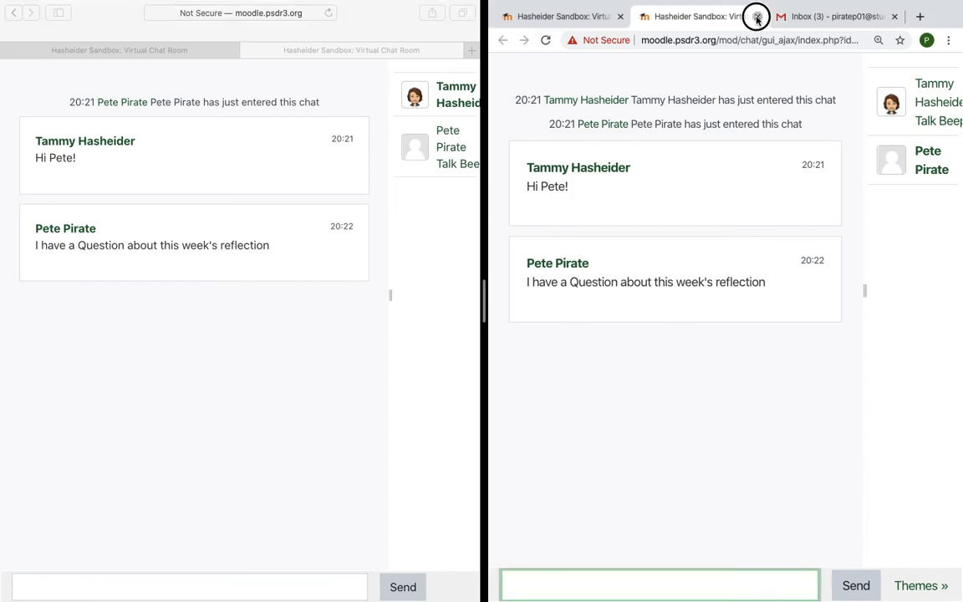
left_click(757, 16)
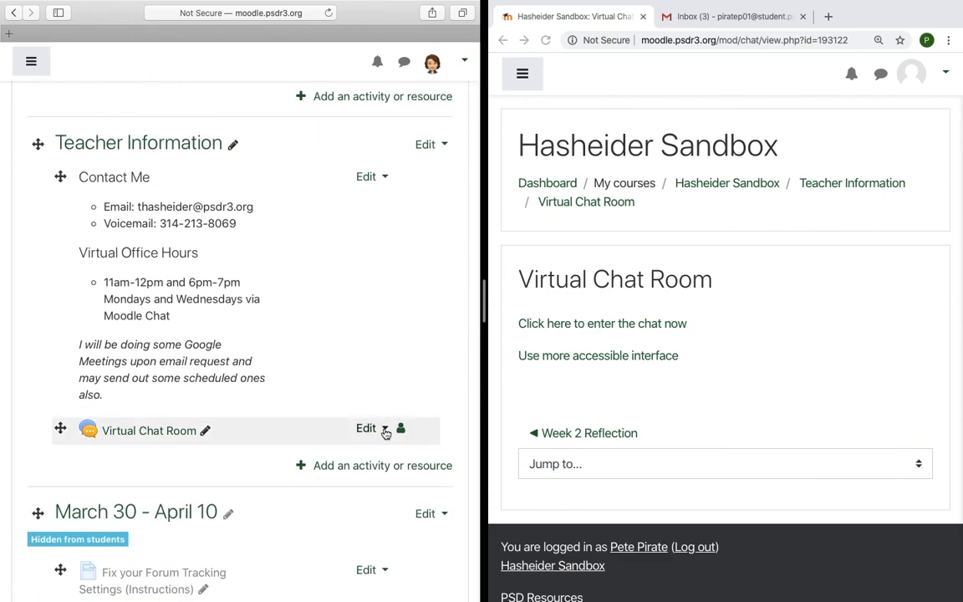
Choose Hide beside Virtual Chat Room in Teacher Information.
left_click(366, 428)
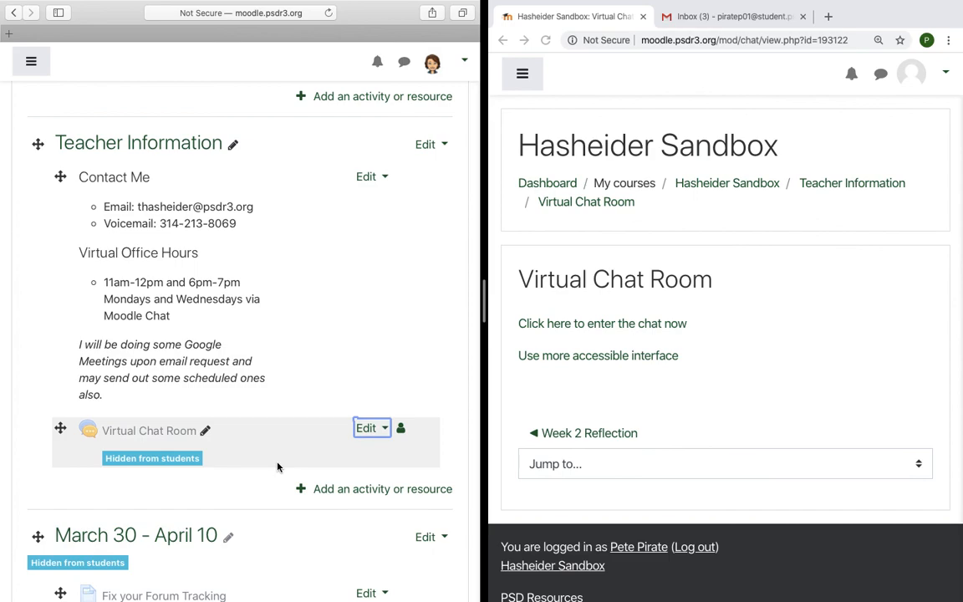